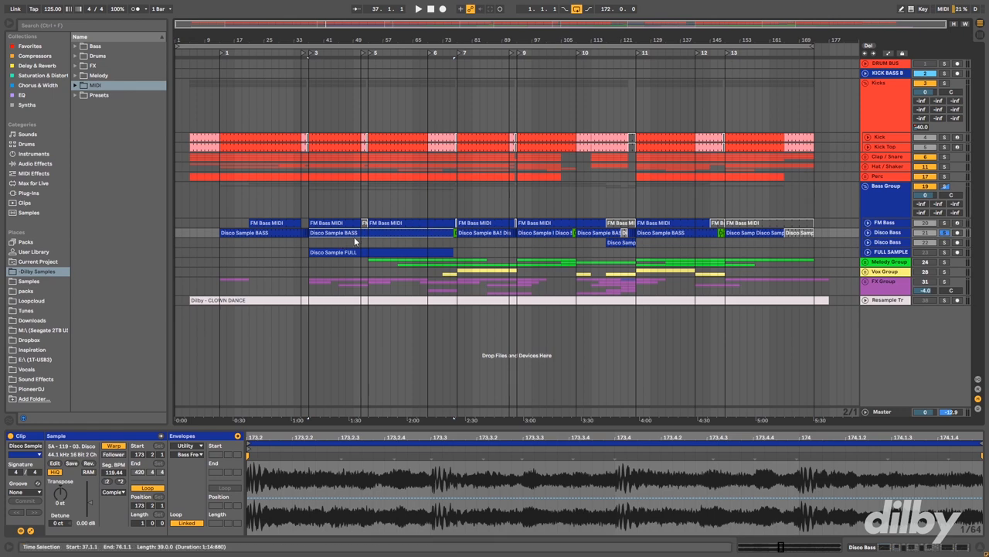
Step: Select the Disco Bass track so its EQ Eight, Glue Compressor and Auto Filter chain shows
left_click(408, 235)
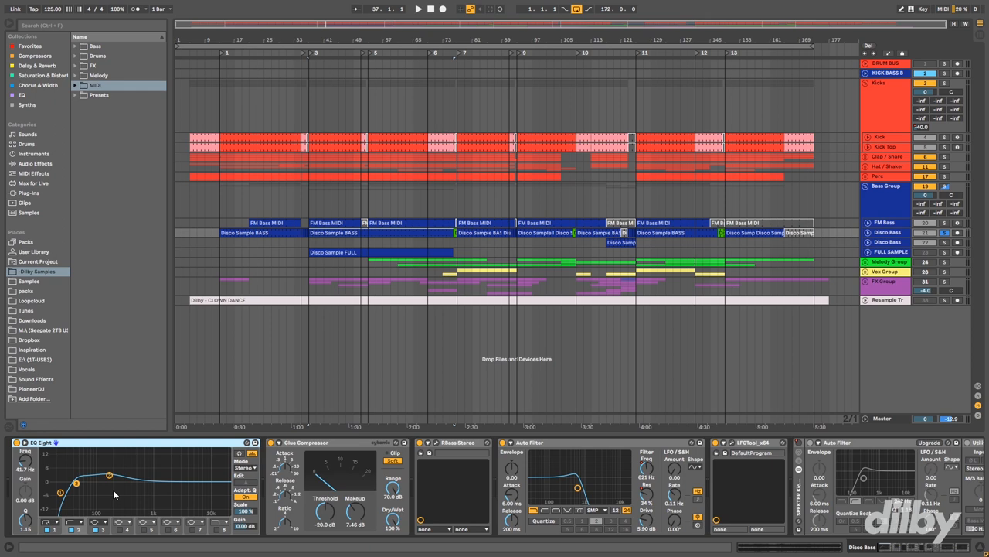
mouse_move(102, 464)
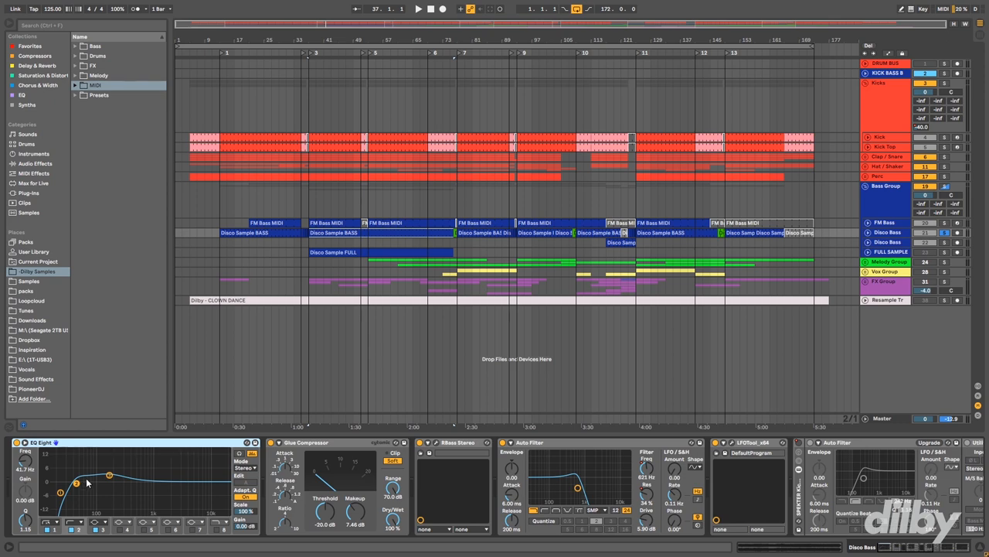
left_click(306, 442)
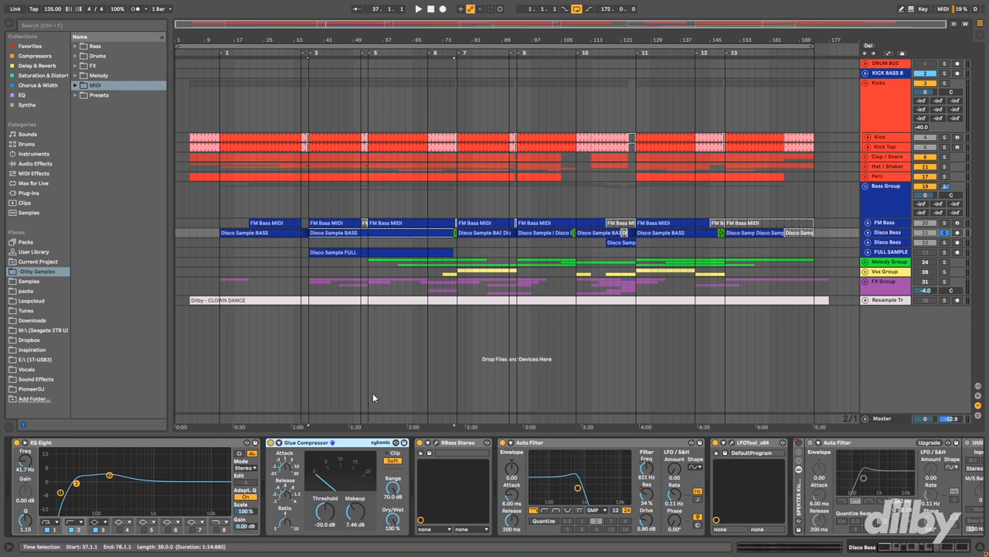
Step: Bring up the RBass plugin window from the Disco Bass effects chain
left_click(344, 232)
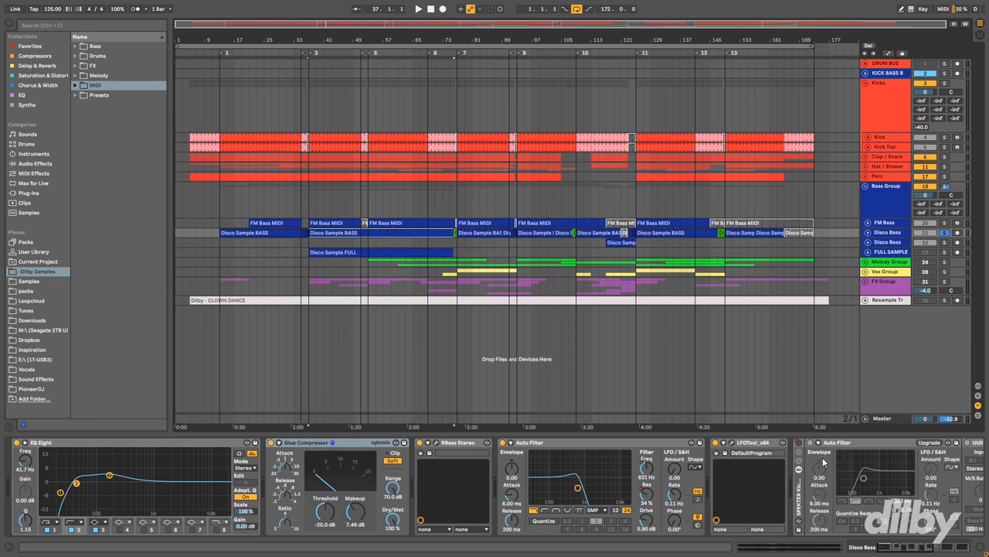
mouse_move(583, 445)
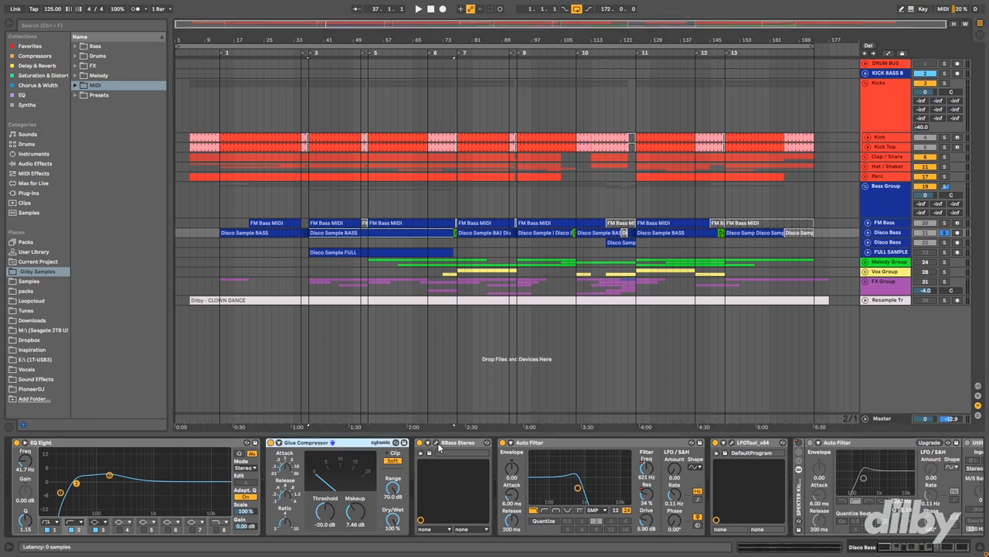
left_click(437, 442)
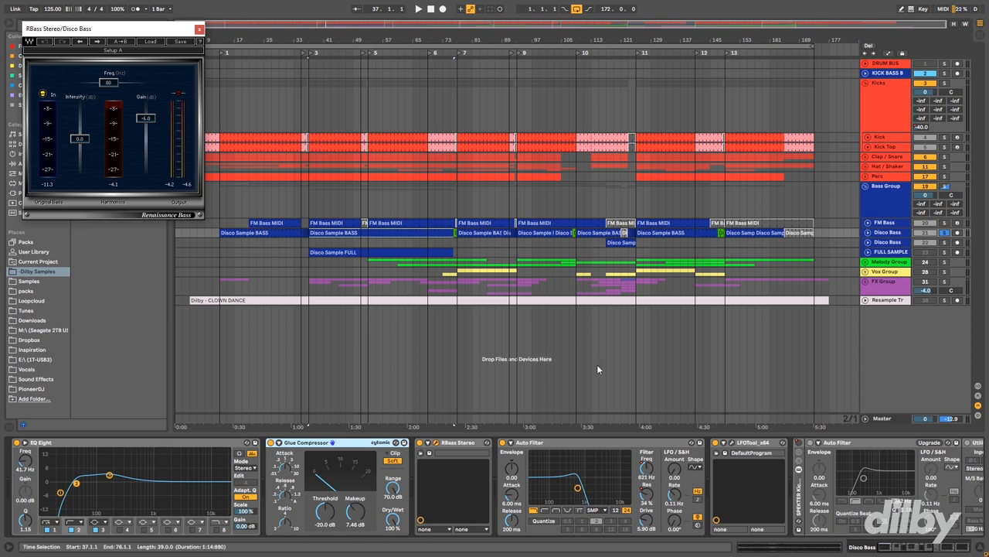
Step: Show the Auto Filter Frequency automation lane on the Disco Bass track
left_click(529, 442)
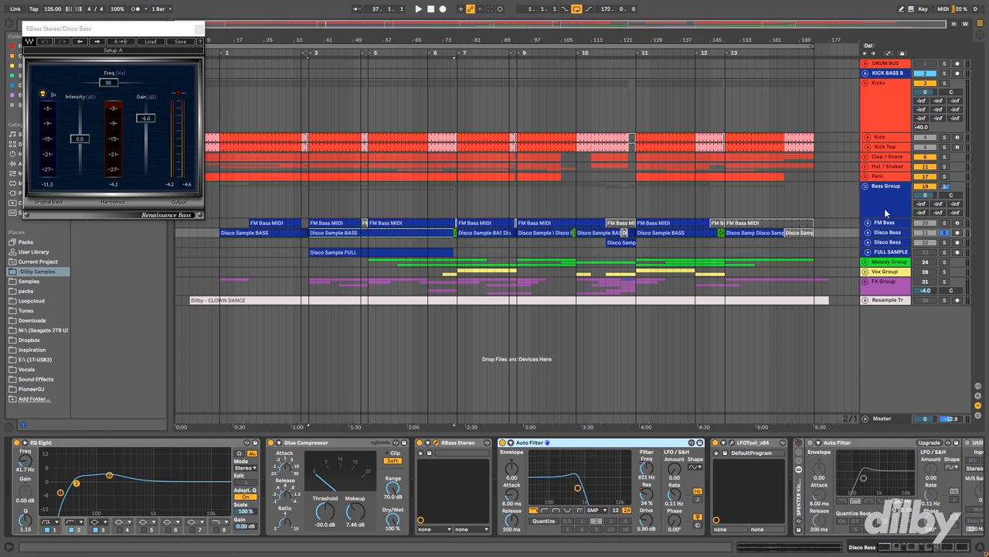
left_click(866, 222)
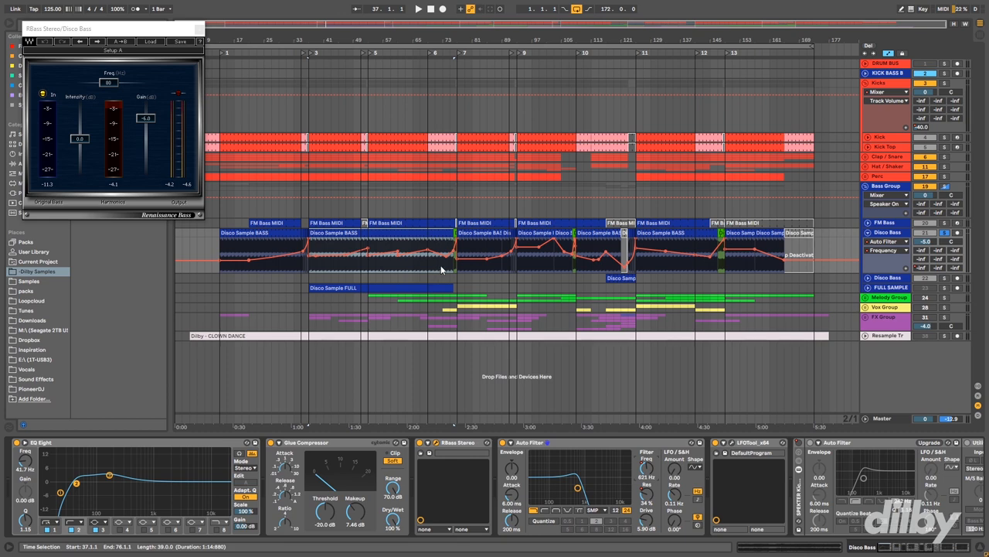
mouse_move(408, 269)
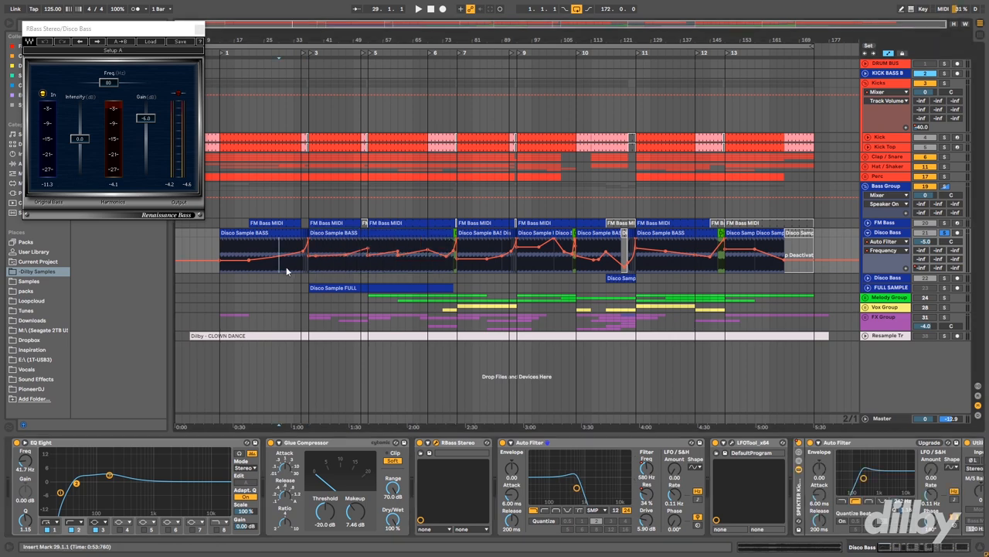
mouse_move(784, 269)
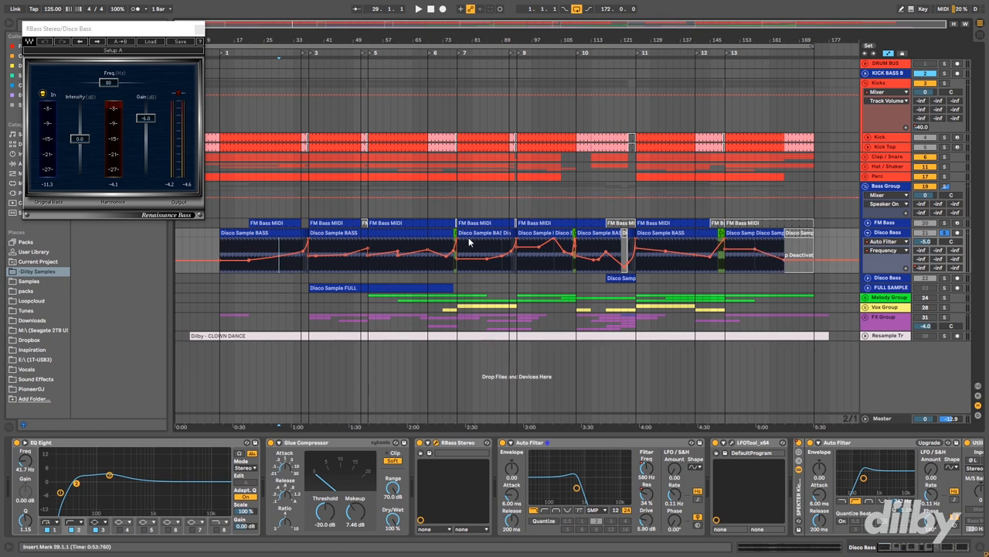
mouse_move(833, 269)
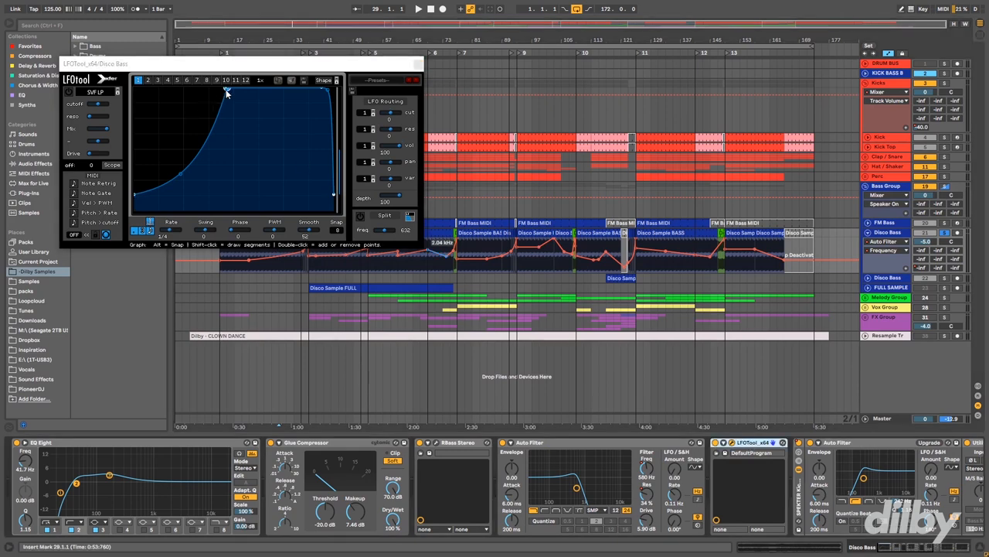
mouse_move(223, 111)
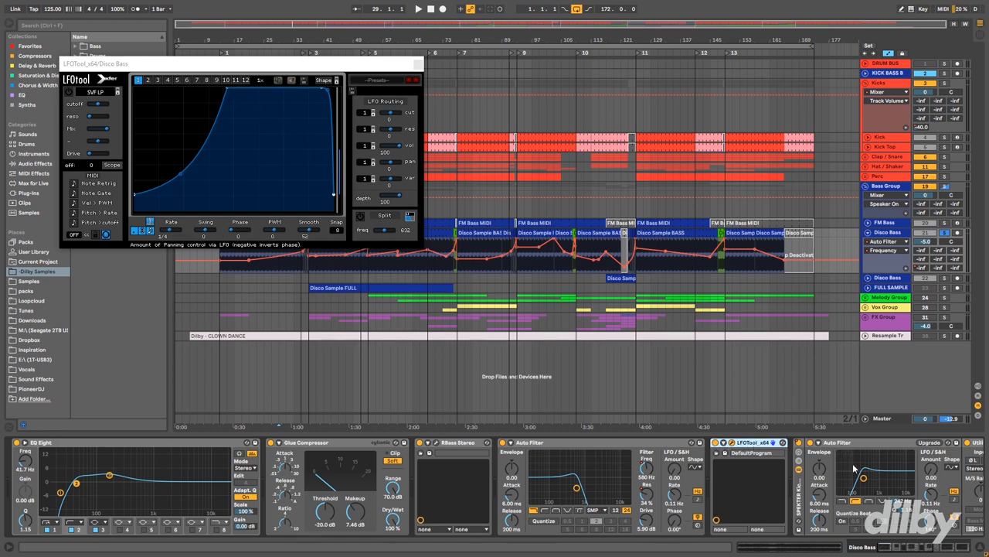
mouse_move(874, 481)
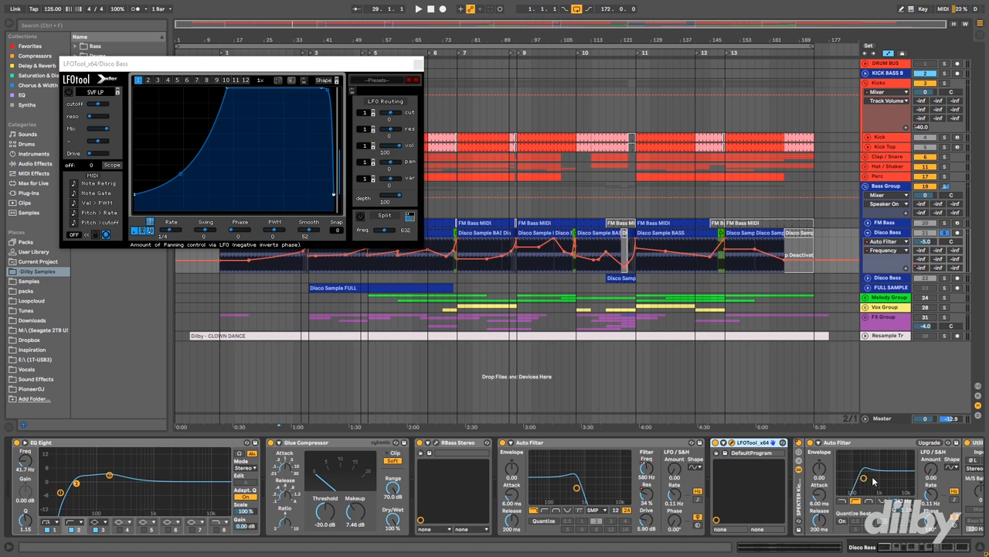